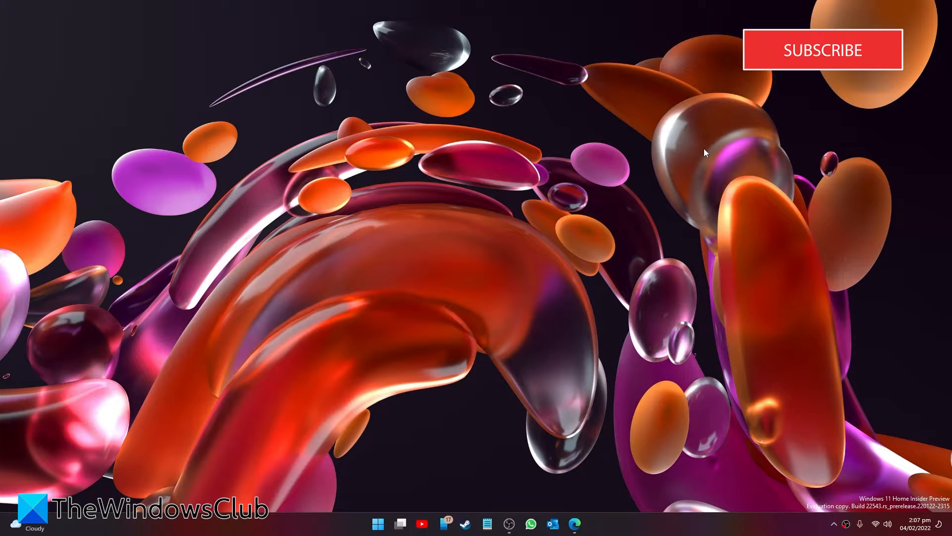
mouse_move(940, 101)
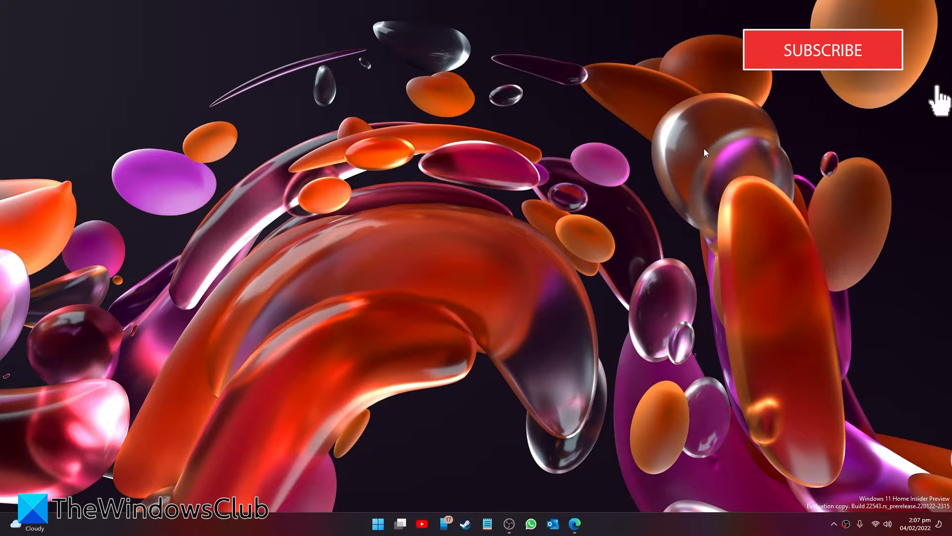
mouse_move(419, 485)
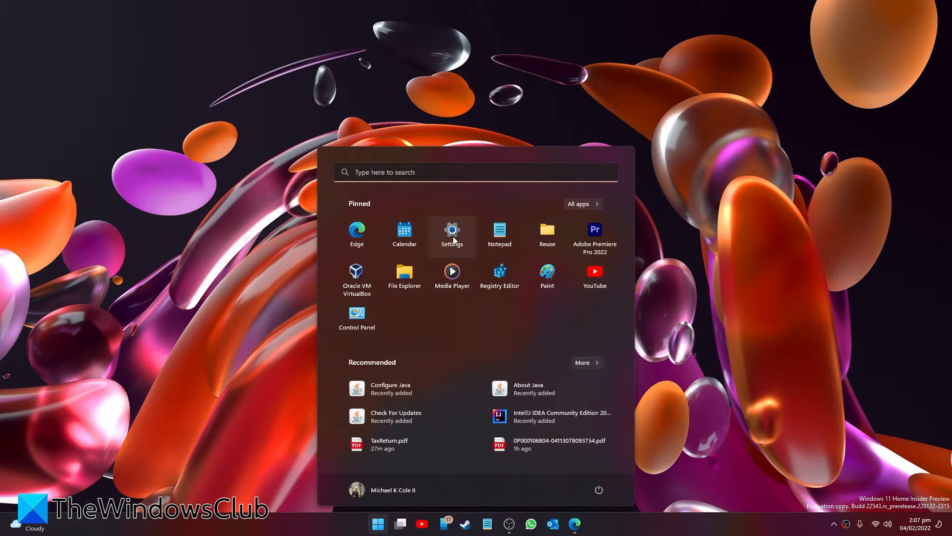
- Confirm a Microsoft account is signed in on the Accounts page, then close Settings
click(452, 233)
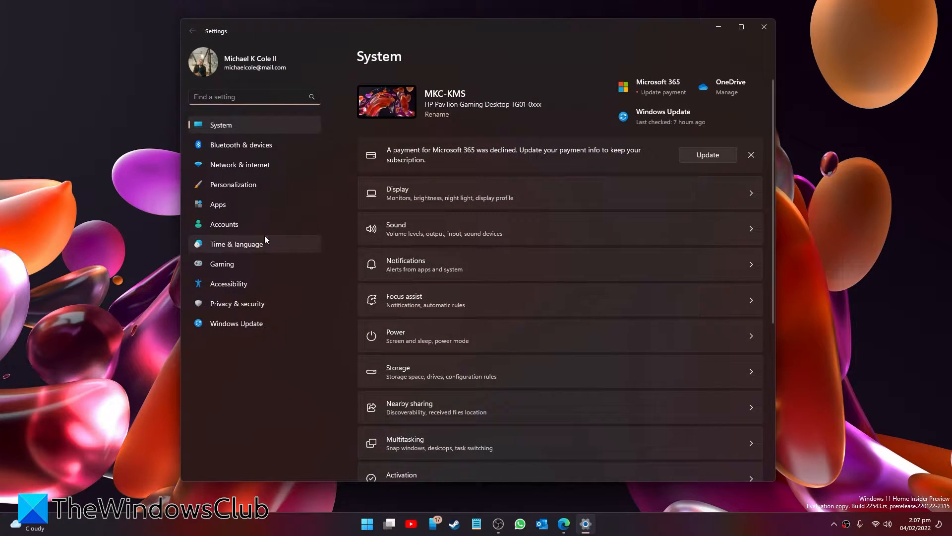
mouse_move(241, 224)
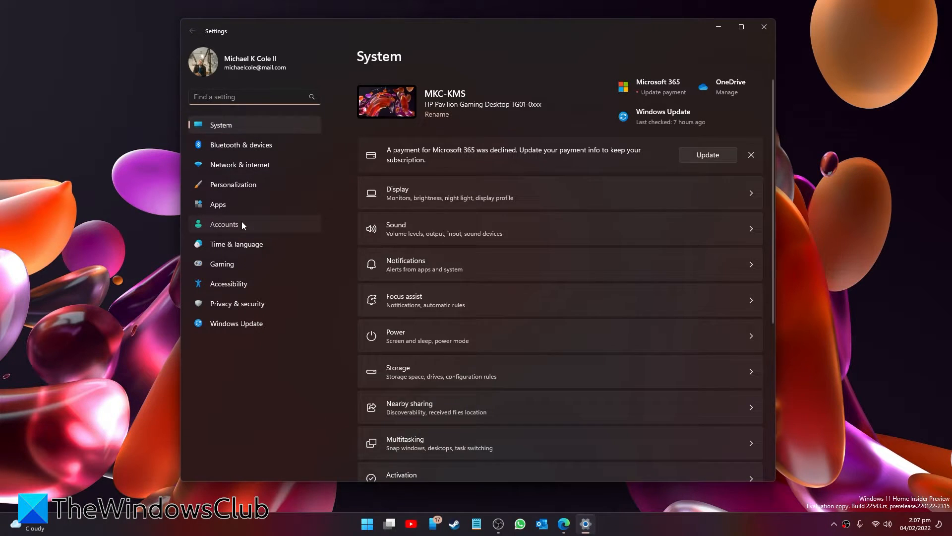
click(224, 225)
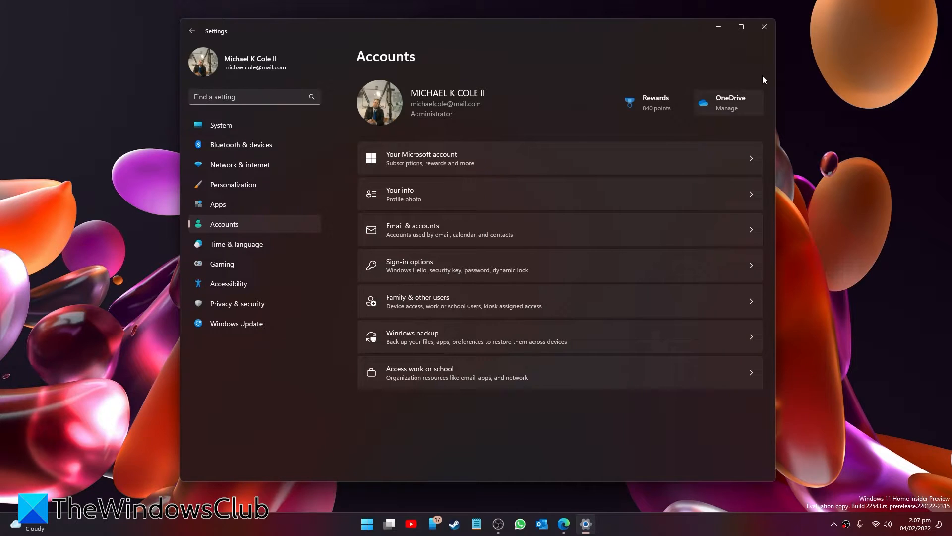
click(763, 26)
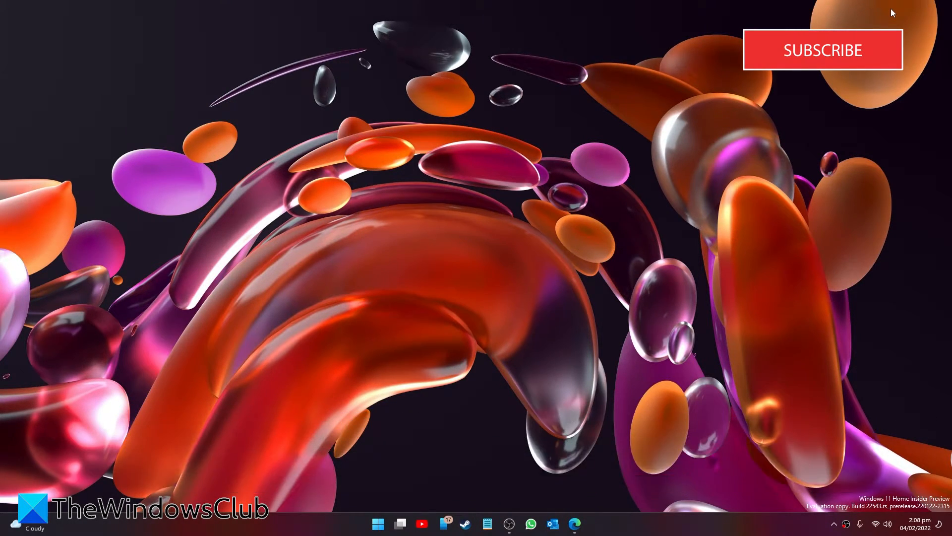
- Reopen Settings and reach Windows Update > Windows Insider Program, showing the Dev channel build
click(377, 523)
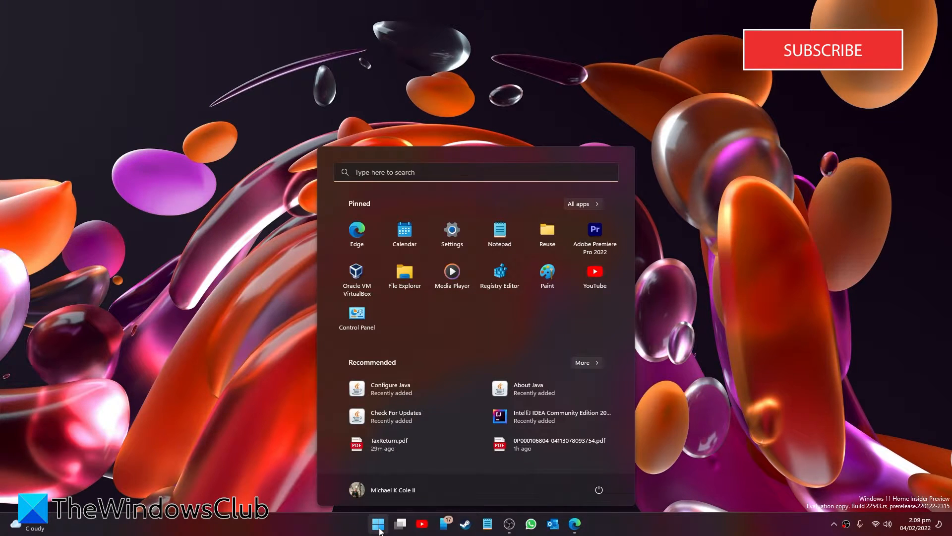
click(452, 234)
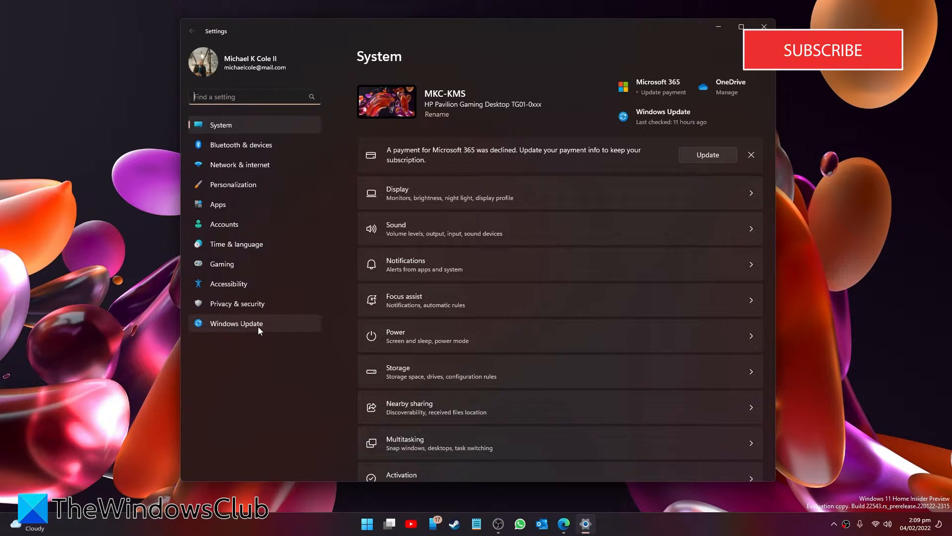
mouse_move(252, 234)
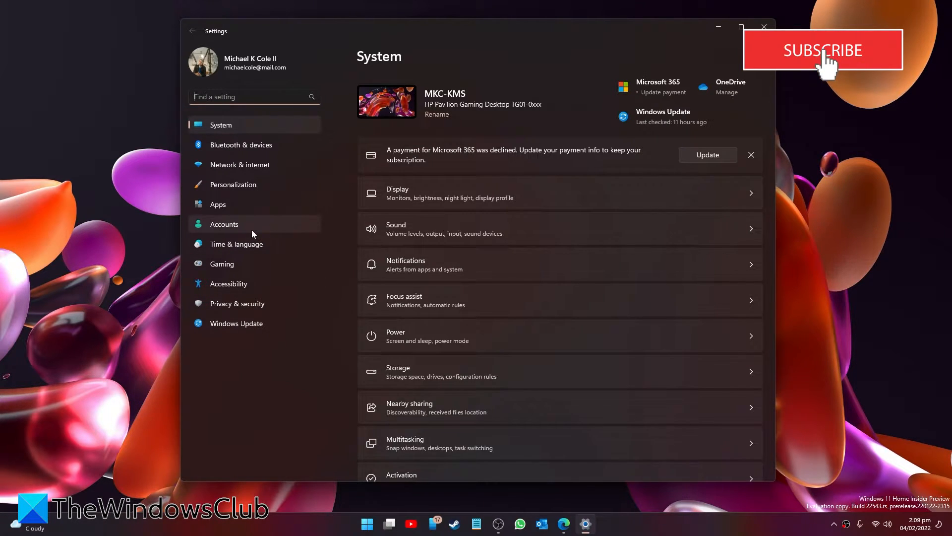
click(224, 224)
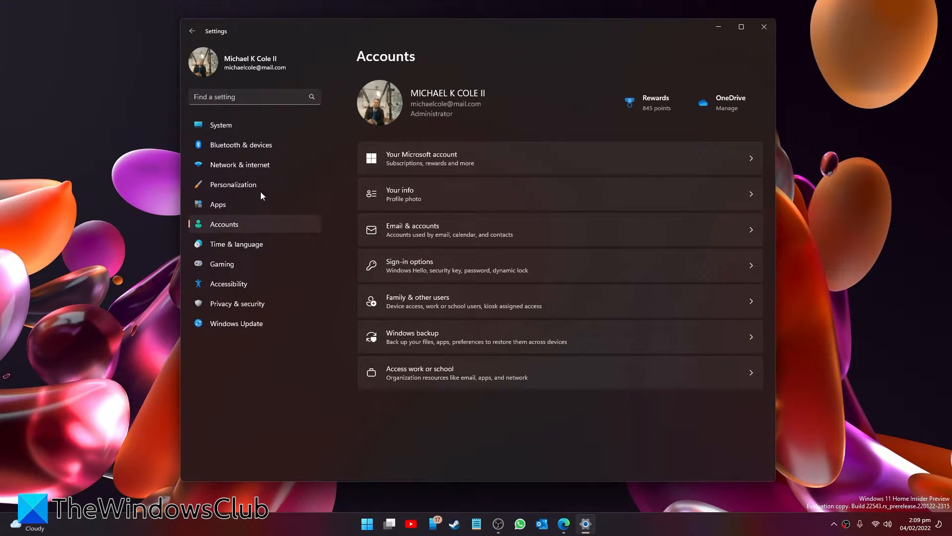
click(236, 323)
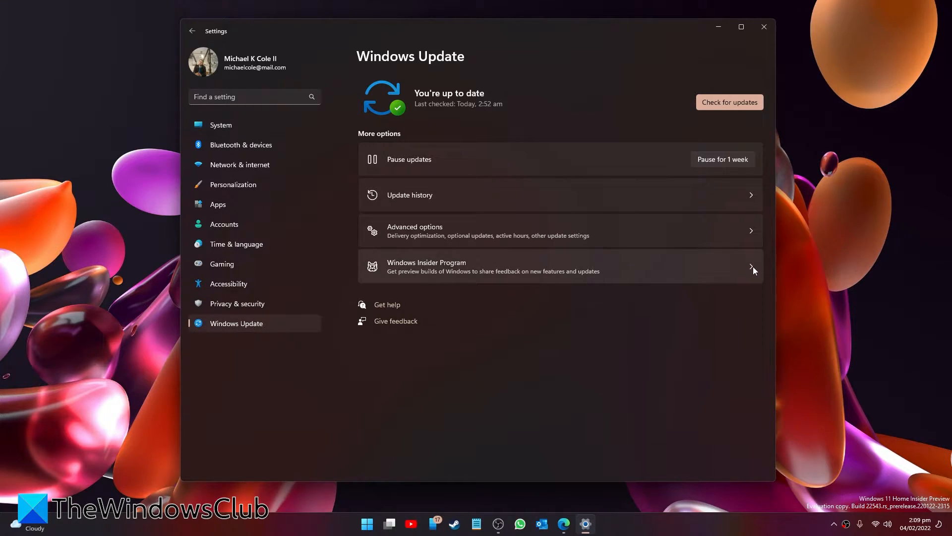
click(559, 266)
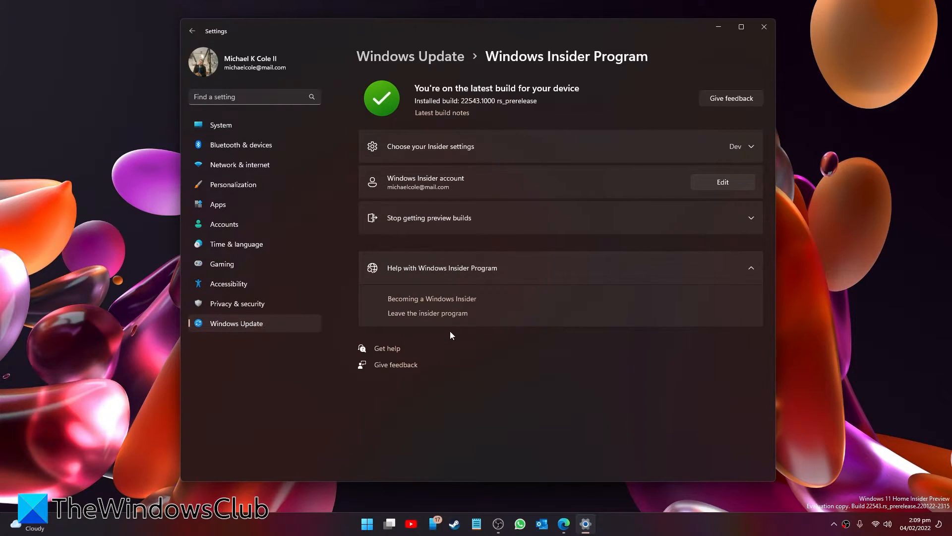
mouse_move(427, 313)
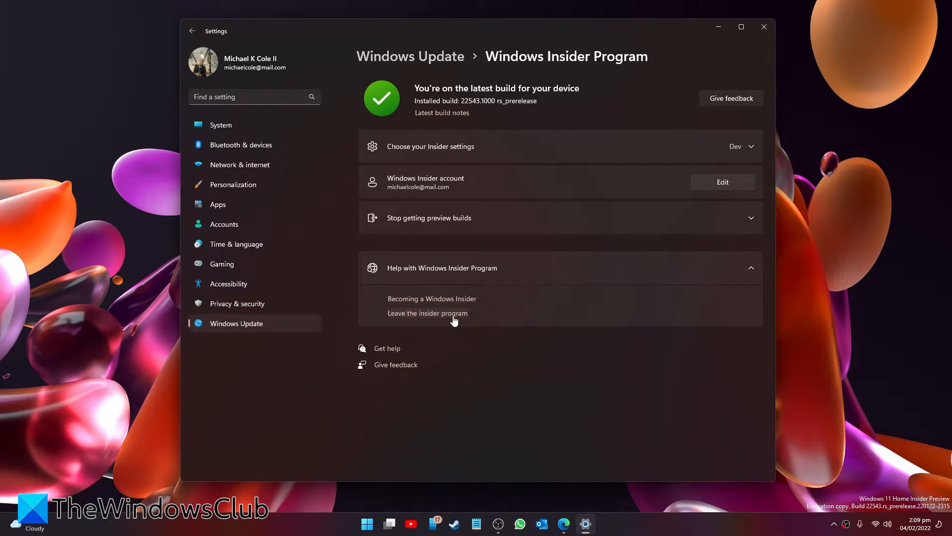
- Open the 'Leave the Windows Insider Program' web page in Edge
click(431, 298)
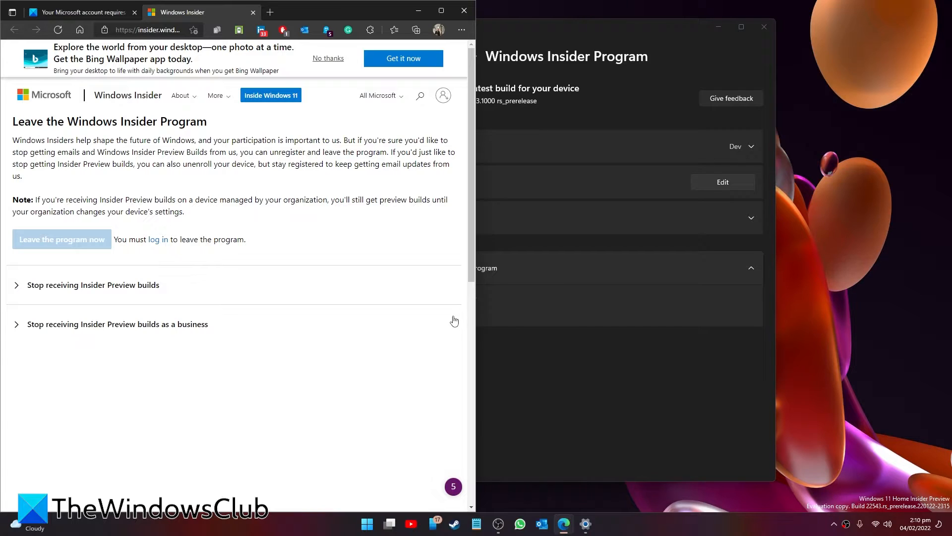
mouse_move(463, 11)
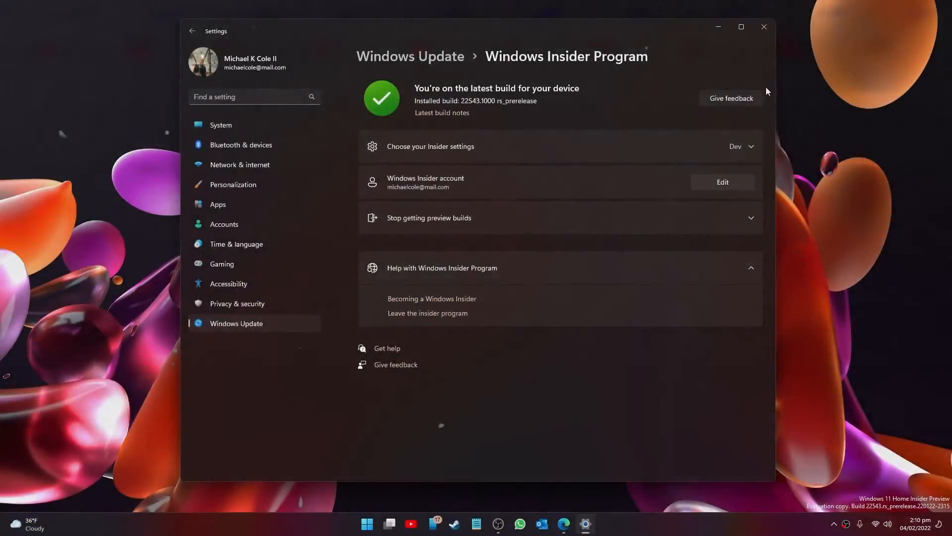
- Start exporting the HKEY_CURRENT_USER branch via the Export Registry File dialog
click(764, 27)
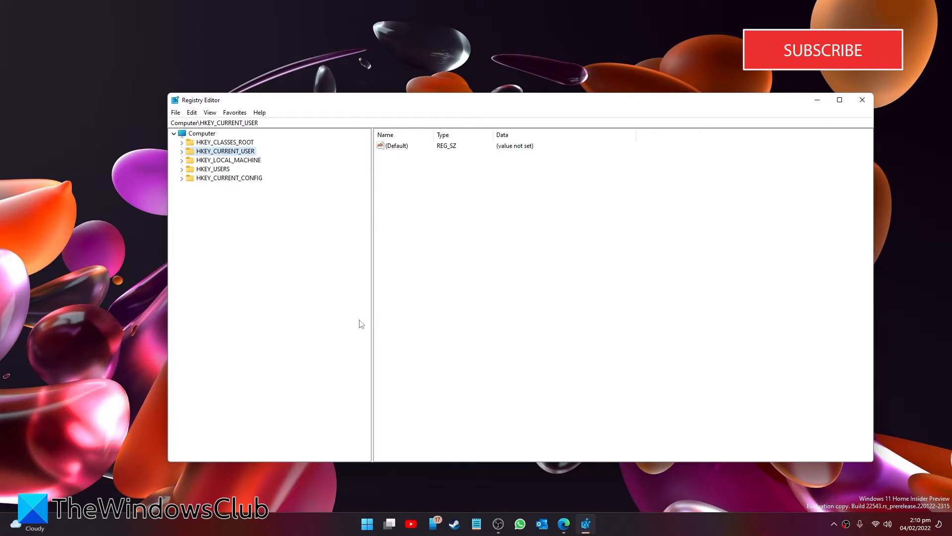
mouse_move(363, 321)
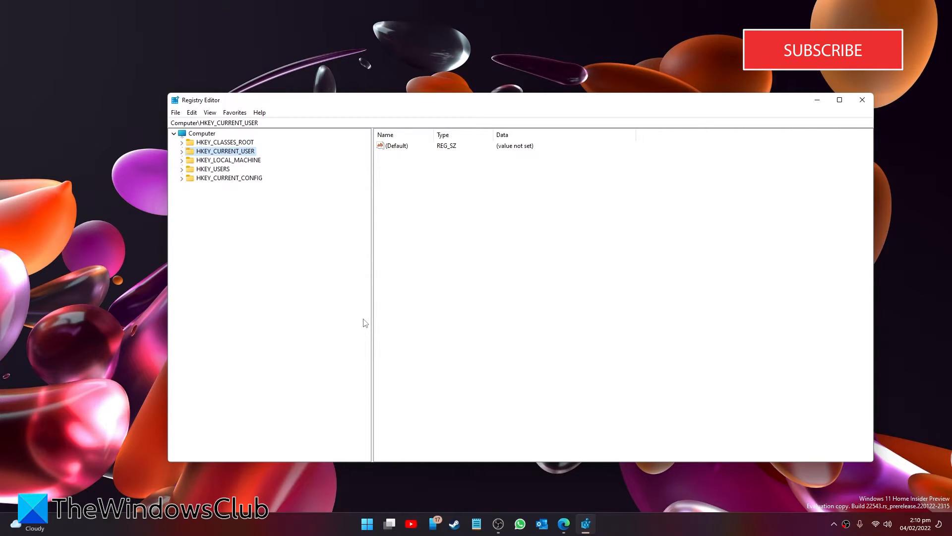
mouse_move(938, 98)
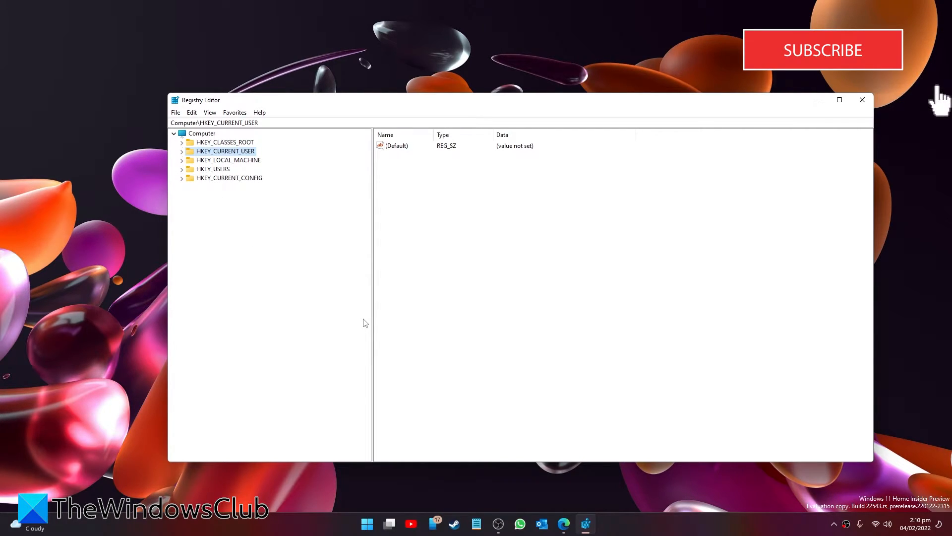
mouse_move(253, 203)
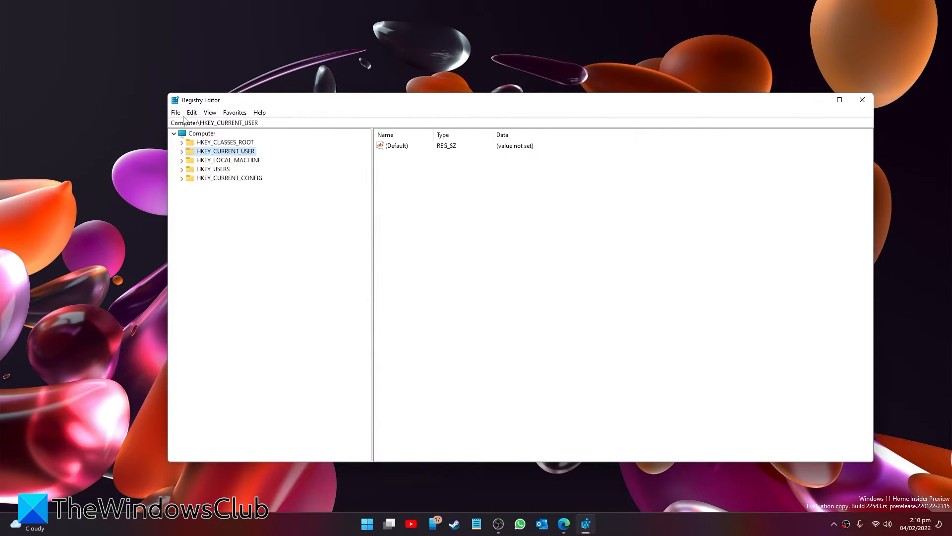
click(175, 113)
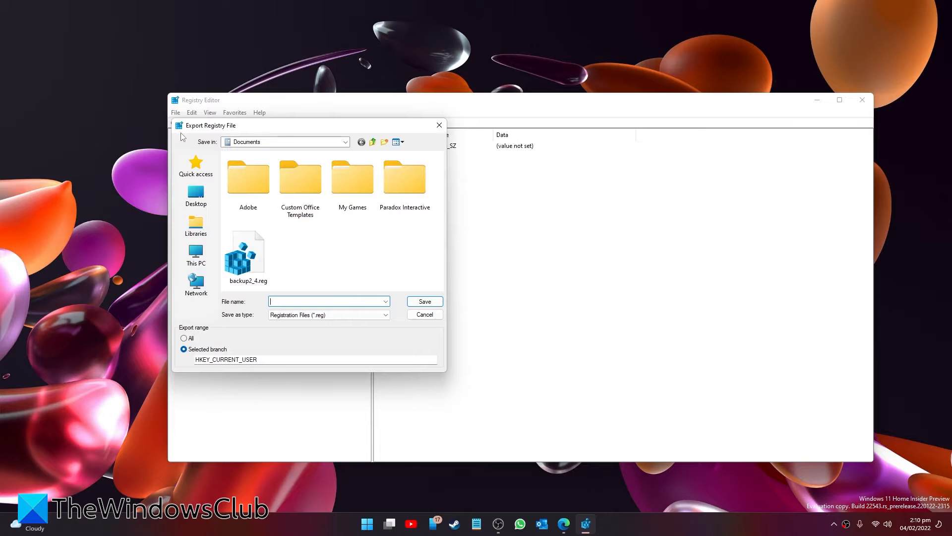
mouse_move(352, 177)
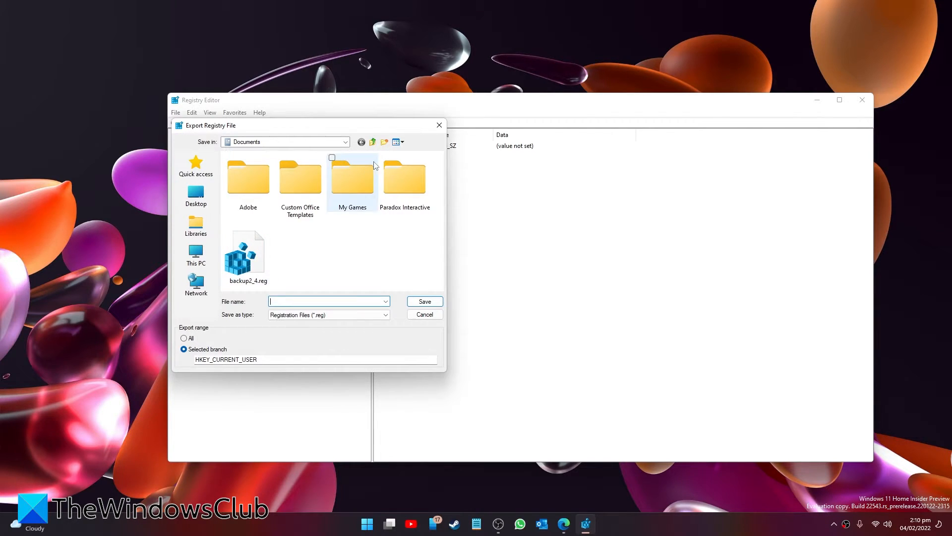
- Search 'System Restore' and open, then cancel, the create restore point prompt
click(365, 523)
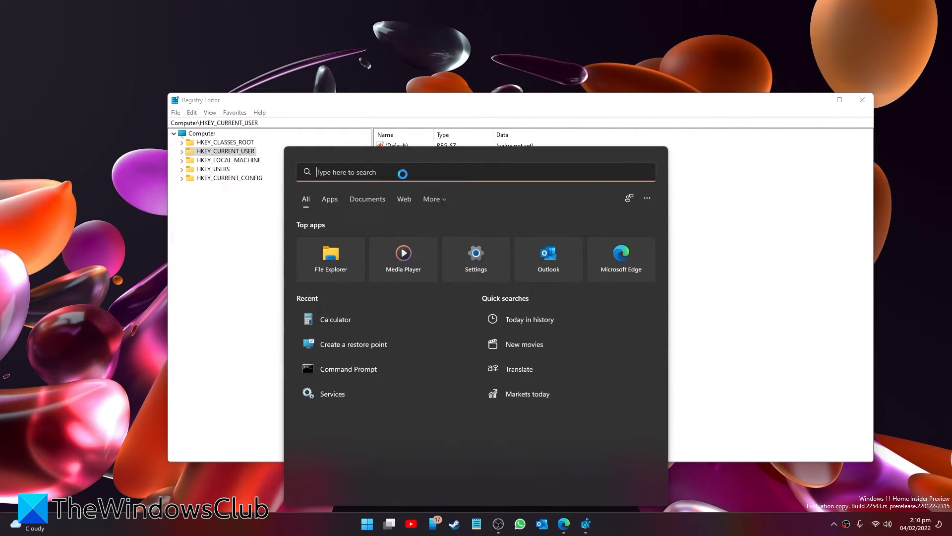
text(SYSTEM RE)
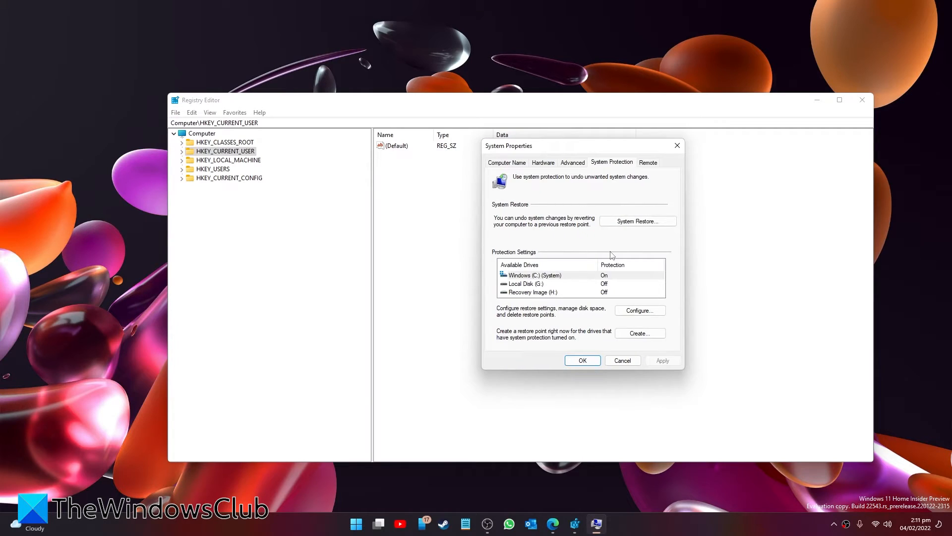
click(640, 332)
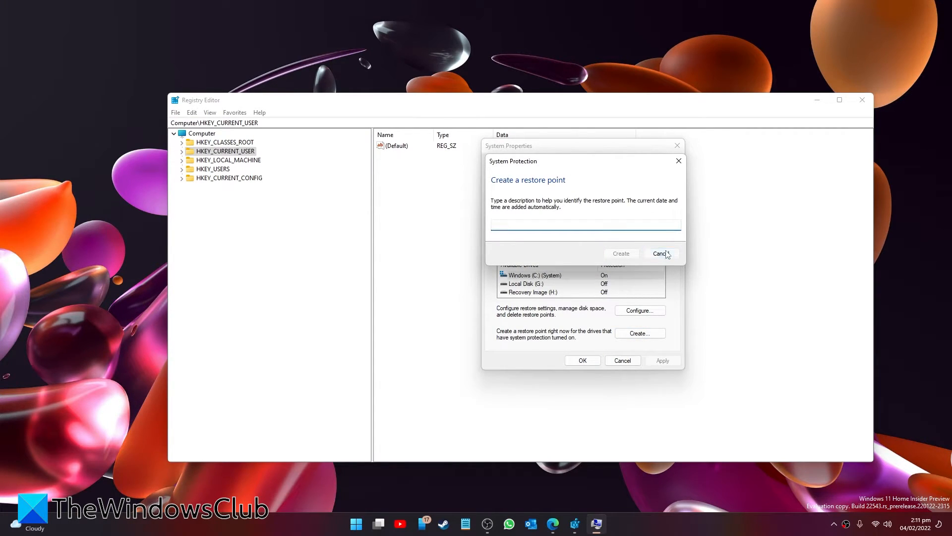
click(660, 253)
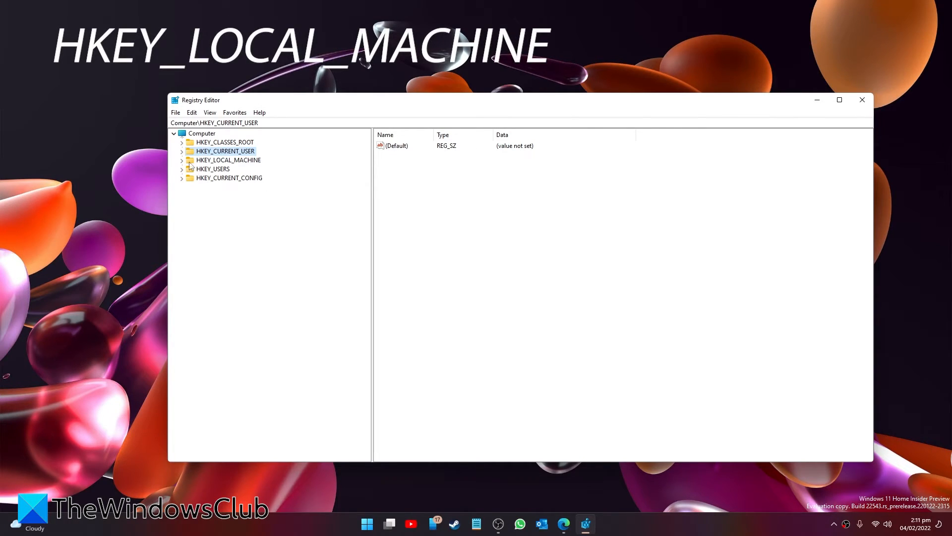
- Navigate HKEY_LOCAL_MACHINE\SOFTWARE\Microsoft\WindowsSelfHost to select the Applicability key
click(182, 159)
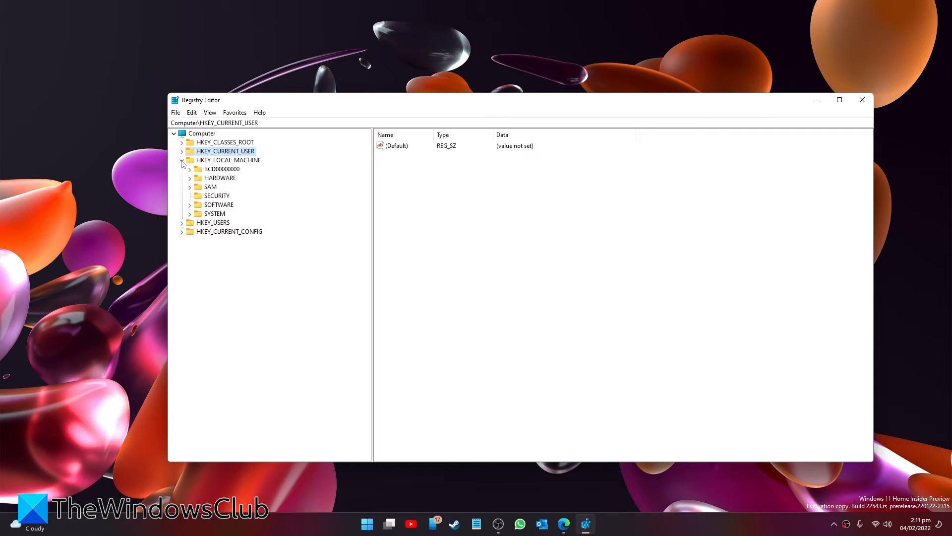
click(189, 205)
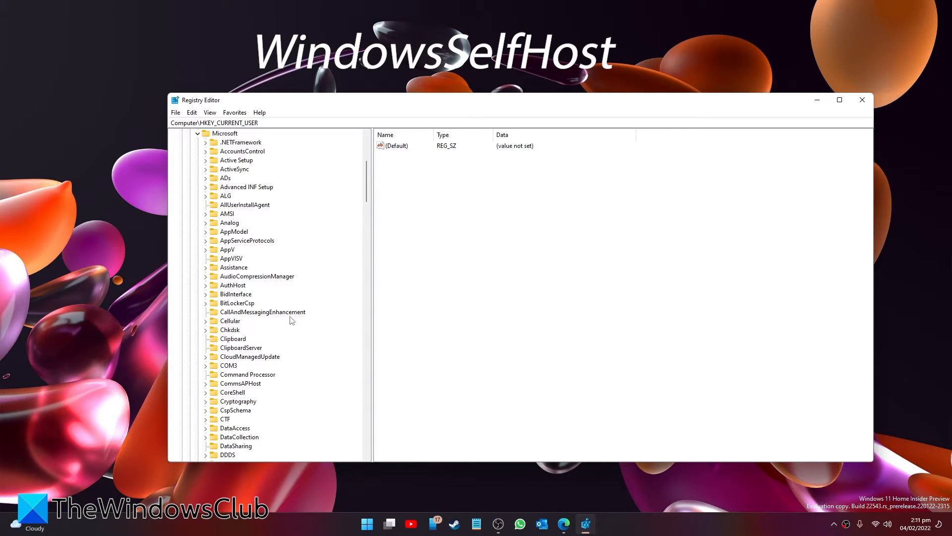
scroll(down, 3)
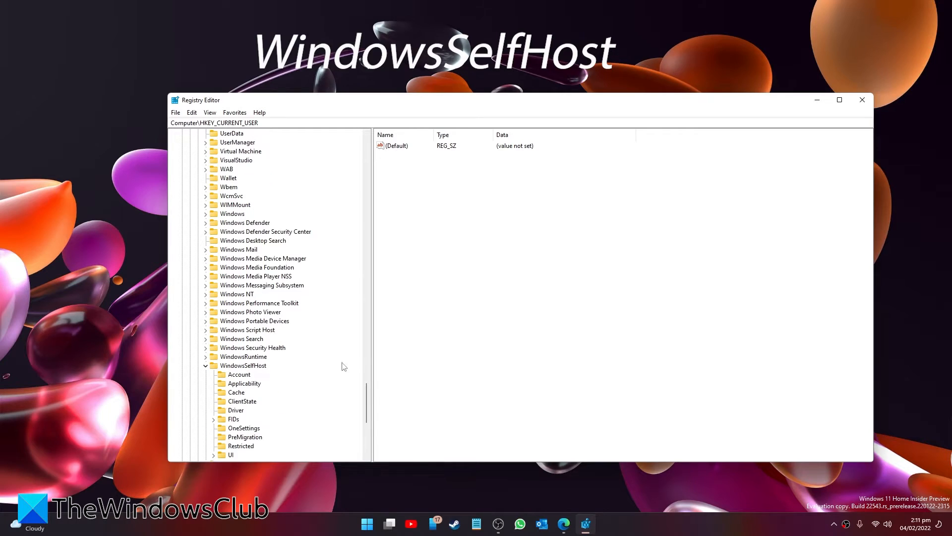
click(245, 356)
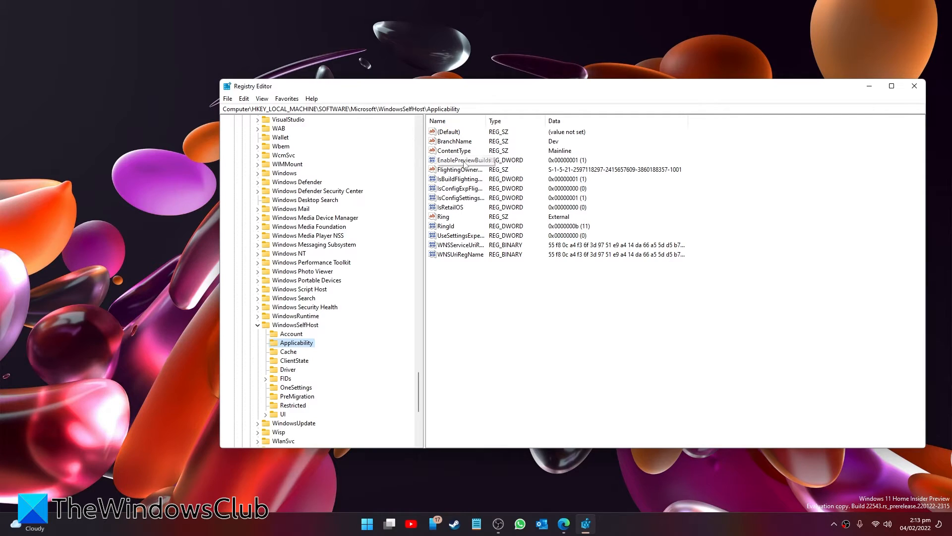
mouse_move(460, 177)
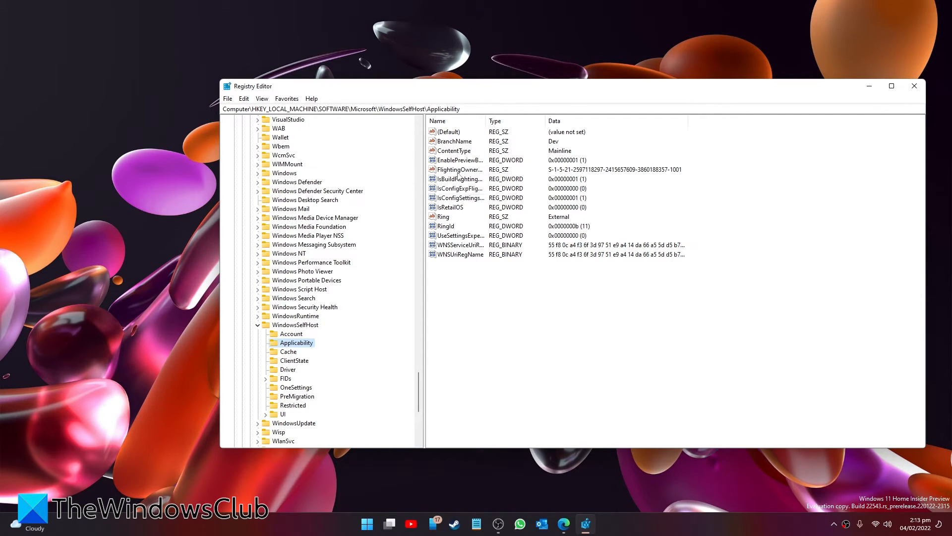
- View the FlightingOwnerSID string data and close the editor without changes
double_click(459, 169)
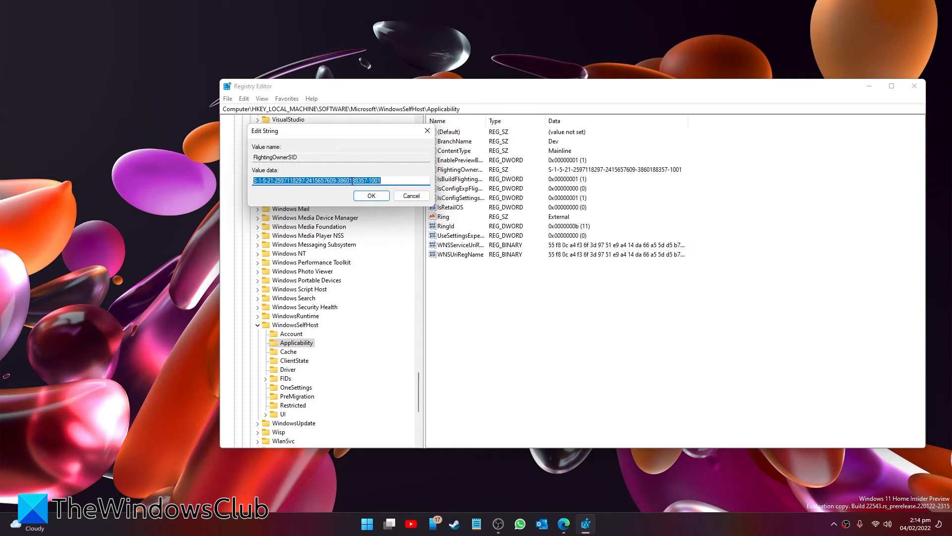
mouse_move(427, 149)
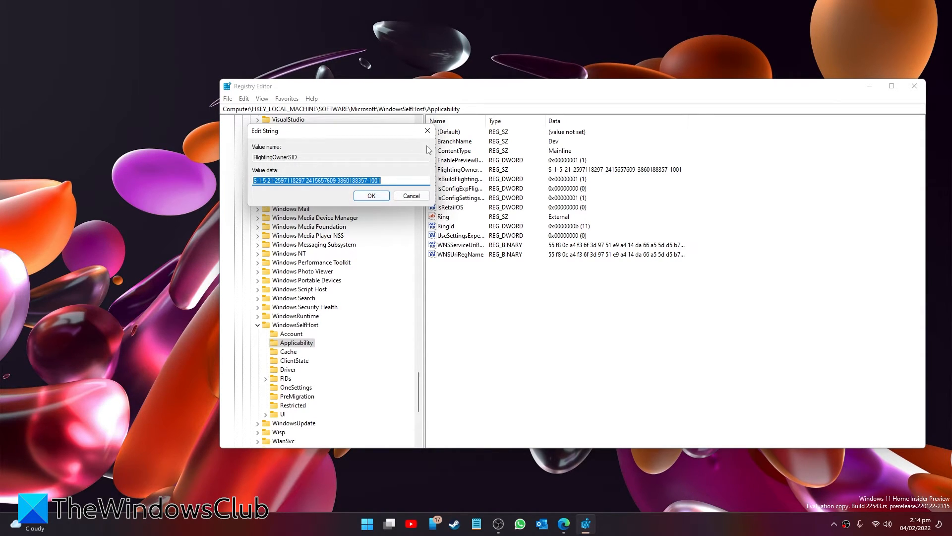
click(410, 196)
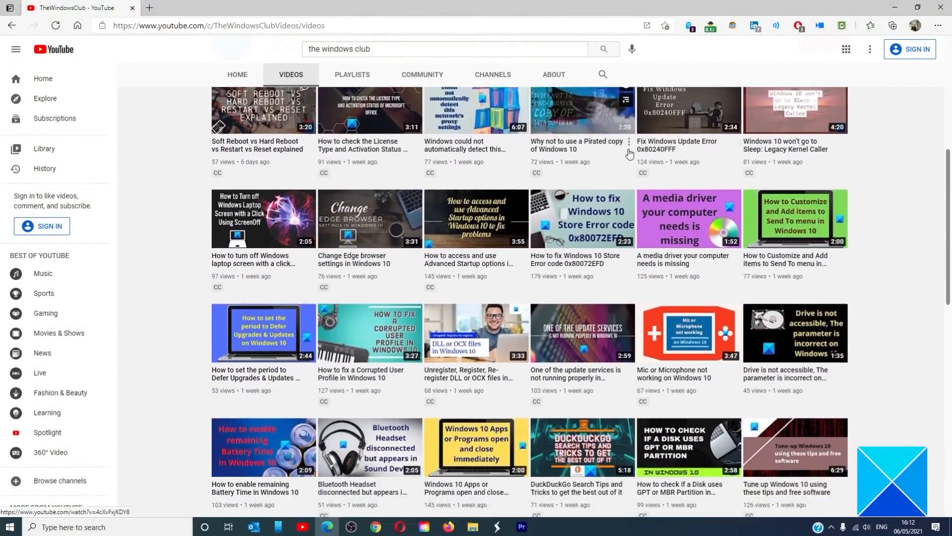
- Scroll down TheWindowsClub's YouTube videos to older uploads from weeks ago
scroll(down, 3)
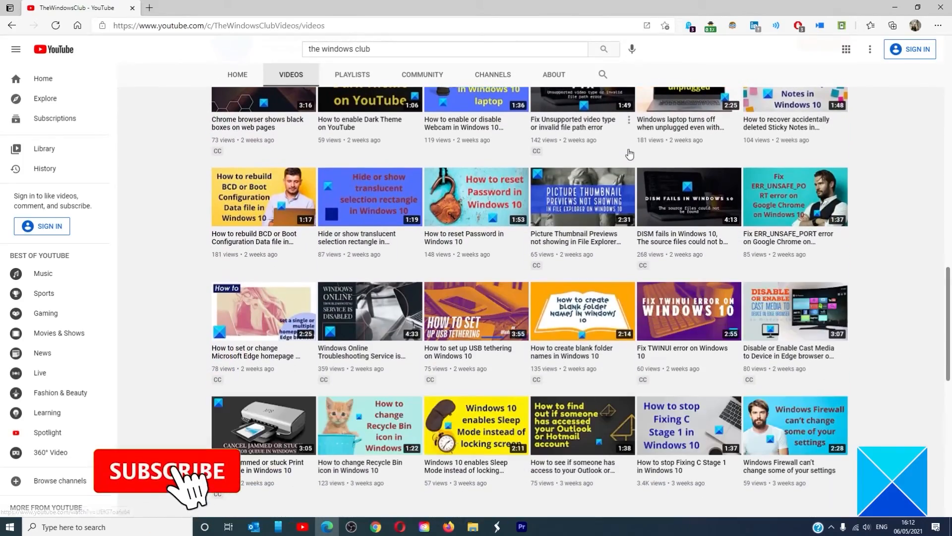